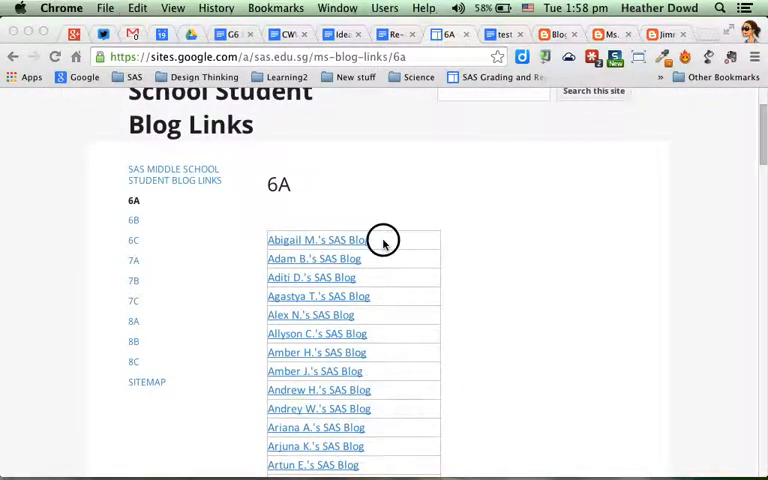
Leave the 6A student blog links page for the empty 'test blog links - delete' document
double_click(318, 239)
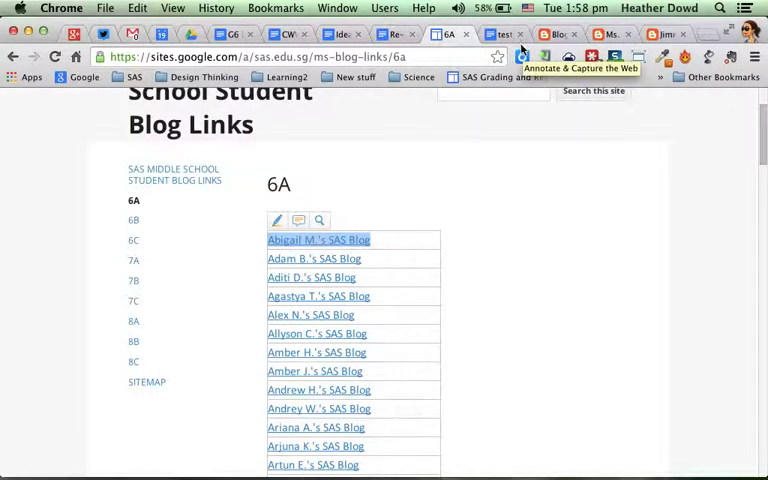
click(508, 34)
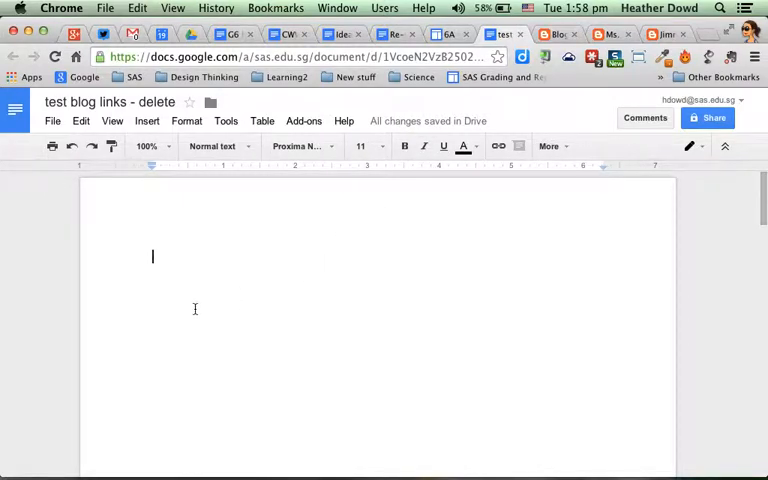
Add 'Heather' to the document and link her name to her blog's address
text(Heat)
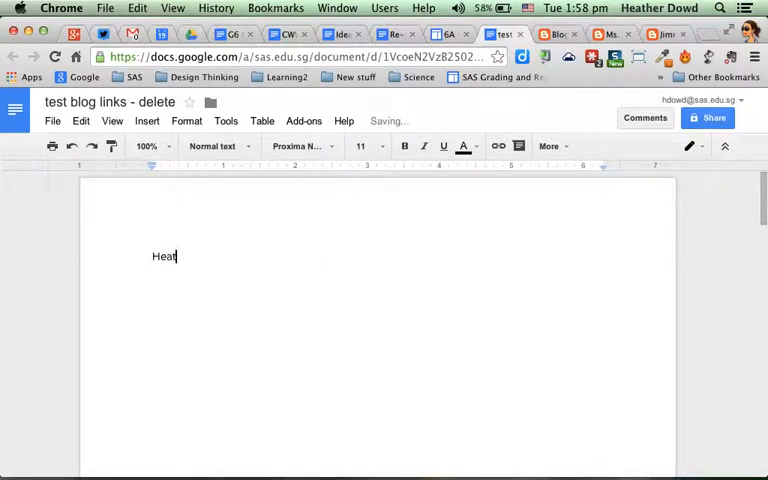
text(her)
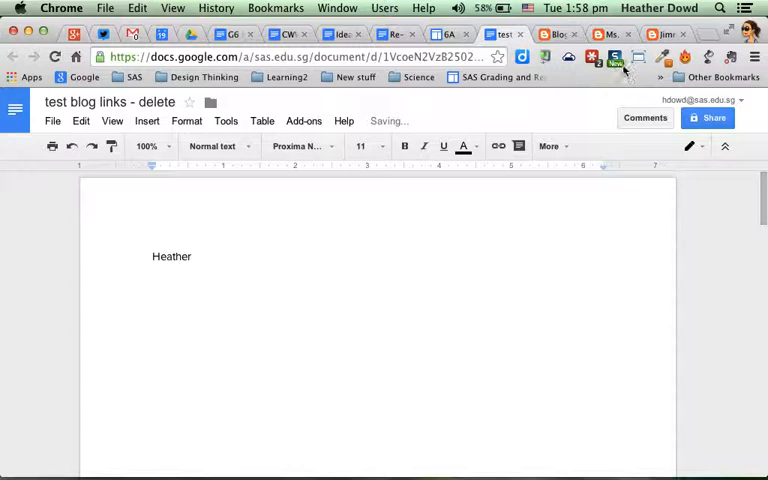
click(670, 35)
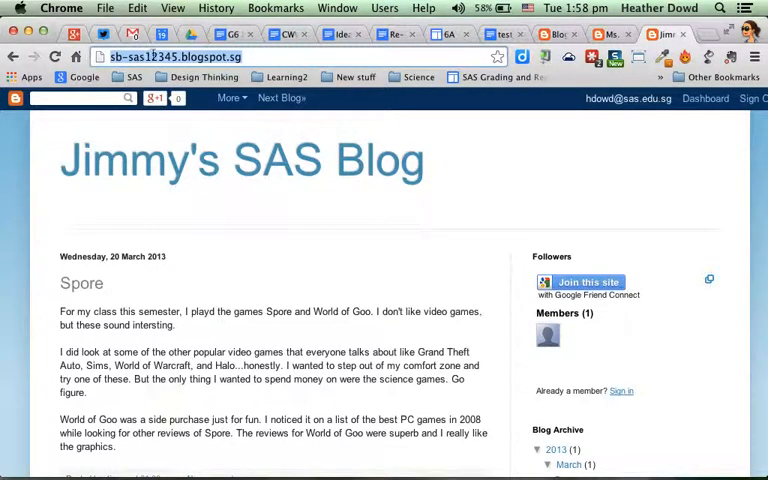
click(506, 35)
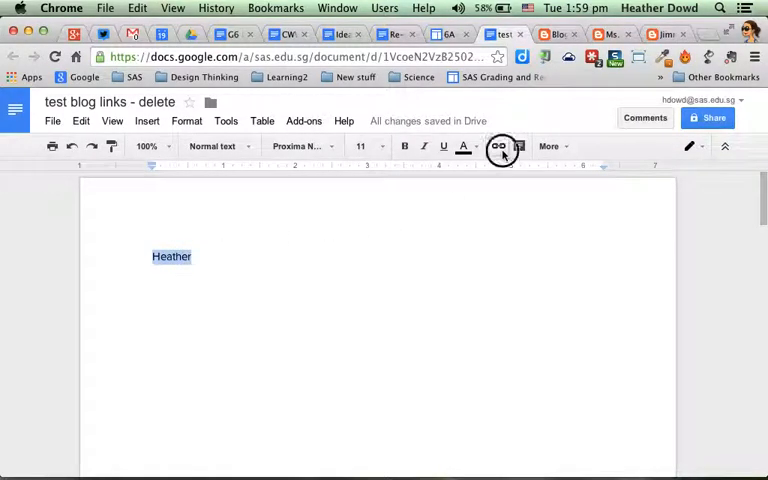
click(498, 146)
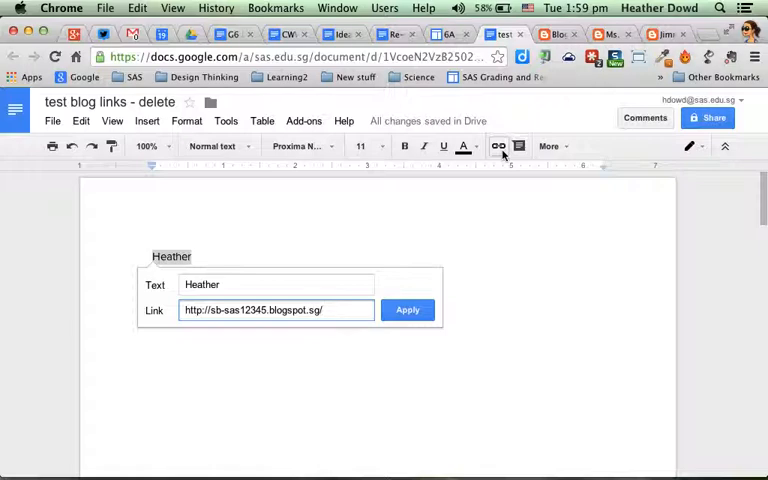
click(407, 310)
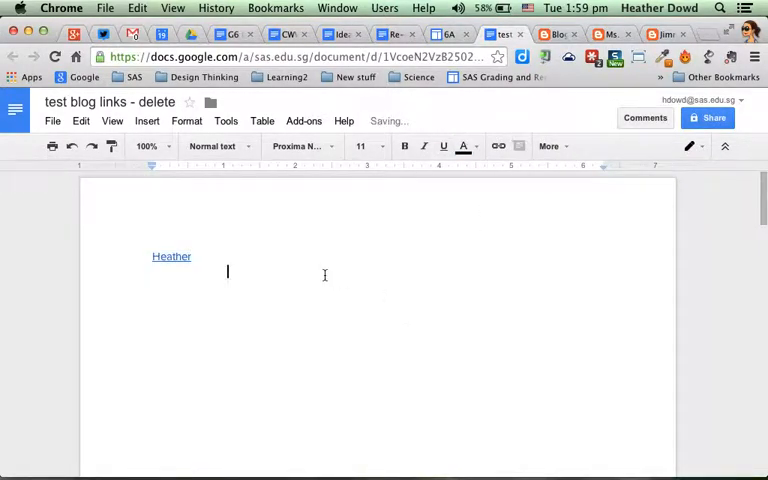
Add and link the remaining names such as Heidi and Jon, then go to the teacher blog dashboard
text(Heidi)
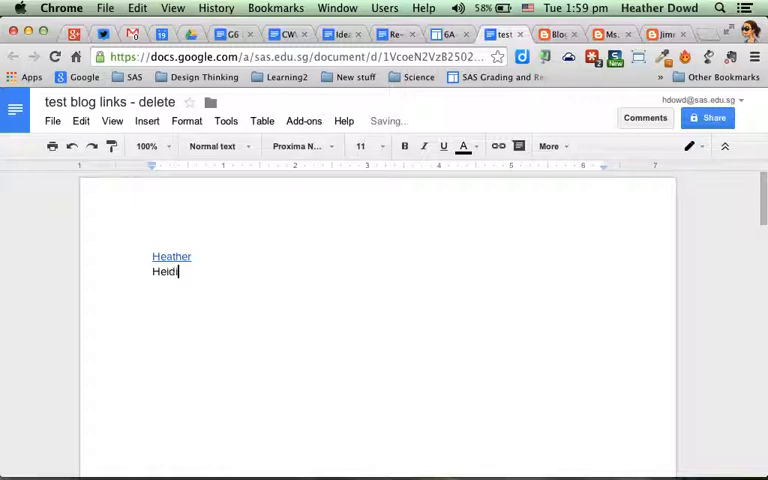
text(Jon)
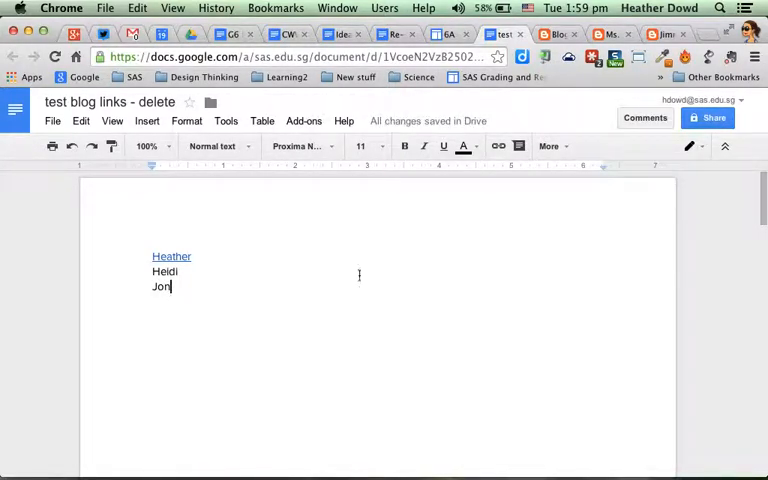
scroll(down, 3)
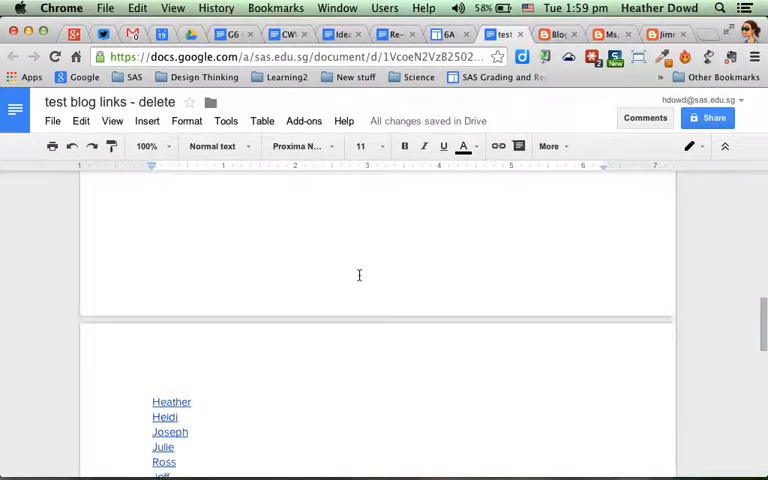
scroll(down, 3)
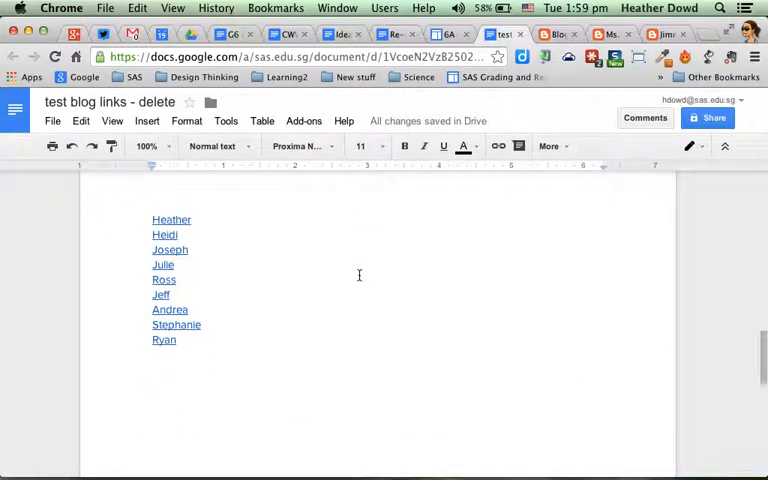
click(562, 33)
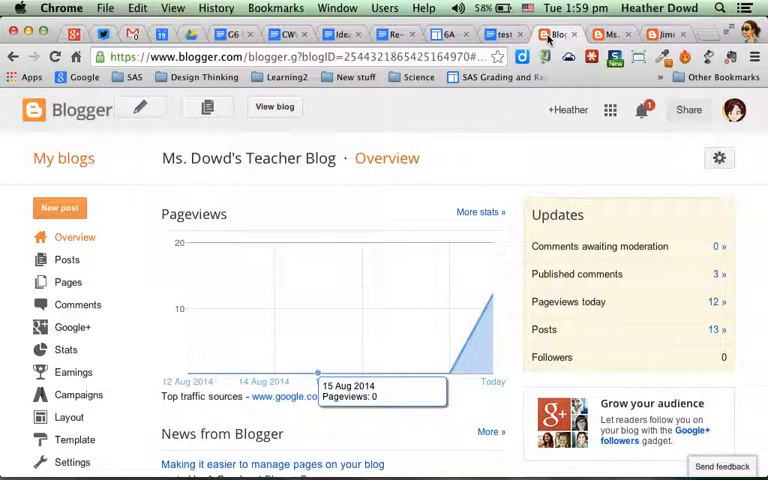
Create a new teacher-blog page titled 'A Block Blogs' holding the pasted linked names, and publish it
click(68, 281)
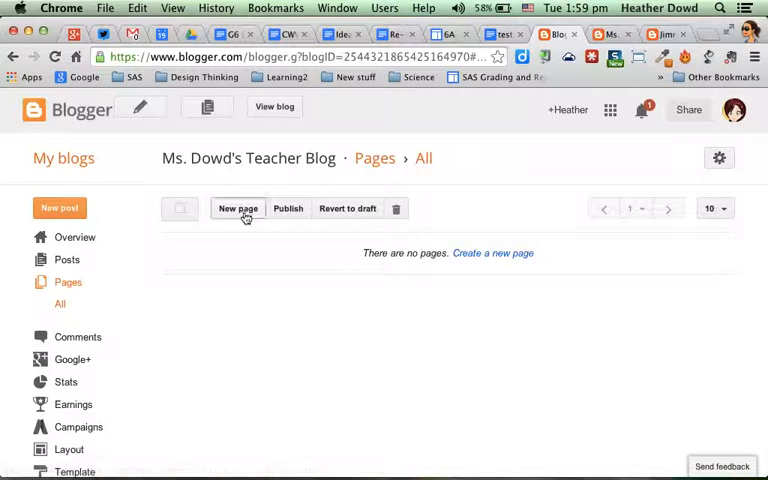
click(238, 208)
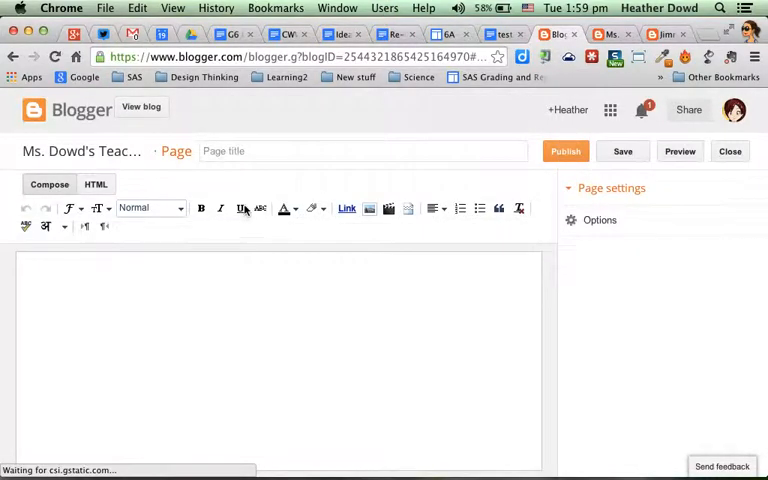
text(A Blog)
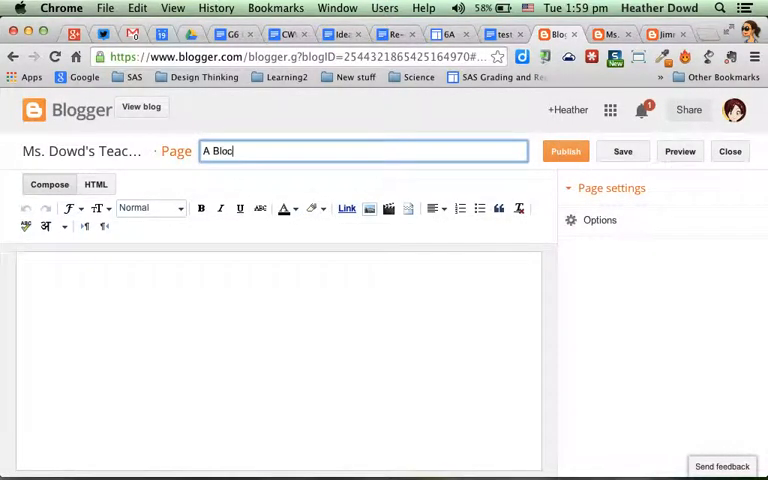
text(k Blogs)
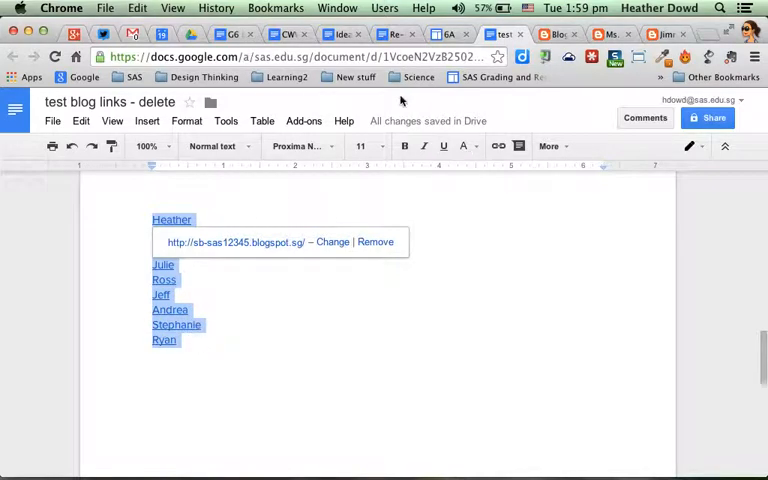
click(557, 33)
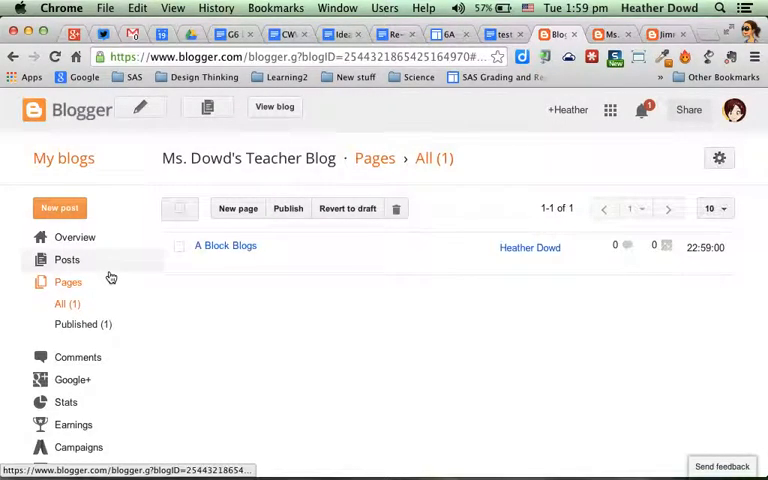
From the blog's Layout, bring up the Pages gadget's Configure Page List settings
click(69, 416)
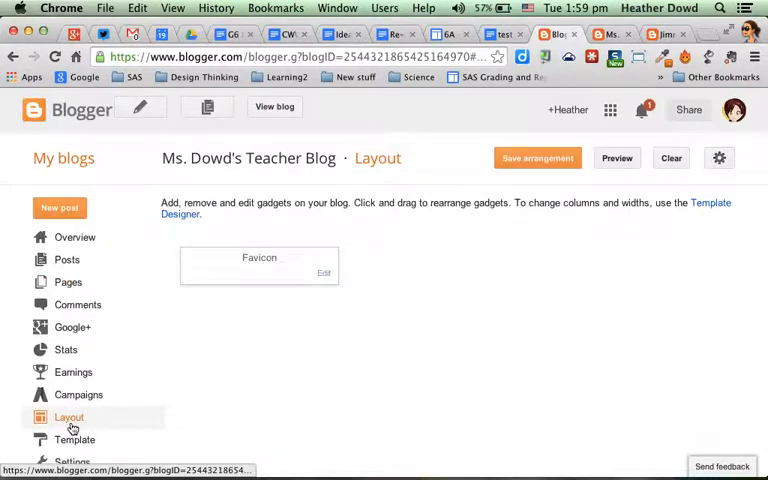
scroll(down, 3)
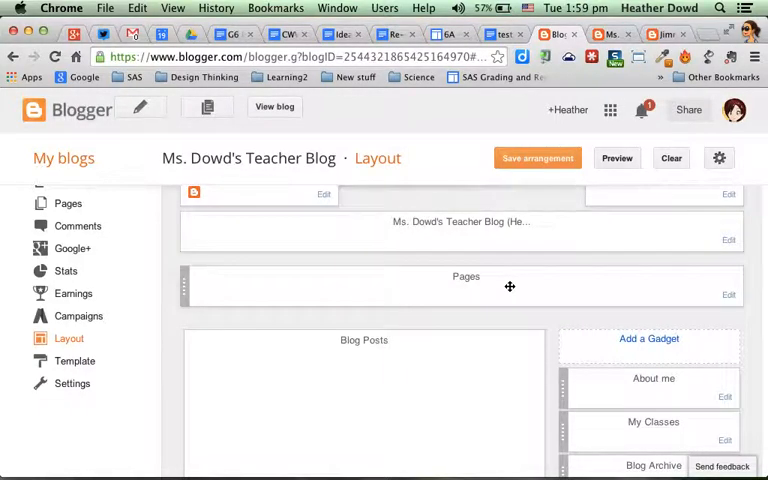
mouse_move(649, 340)
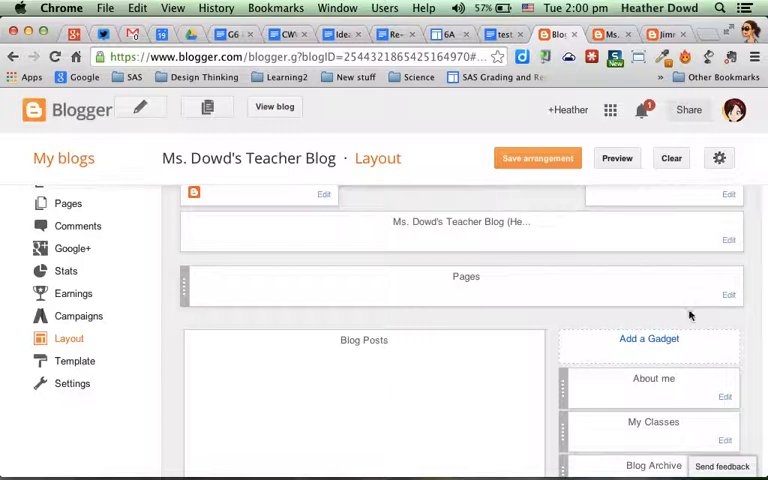
mouse_move(649, 338)
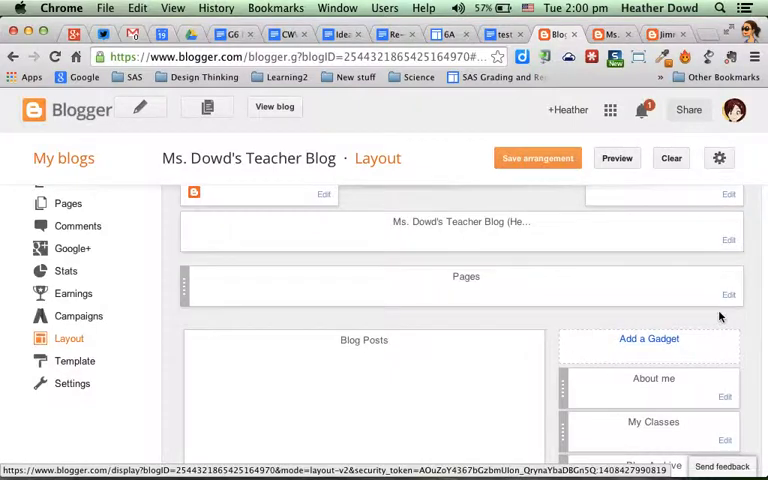
click(726, 294)
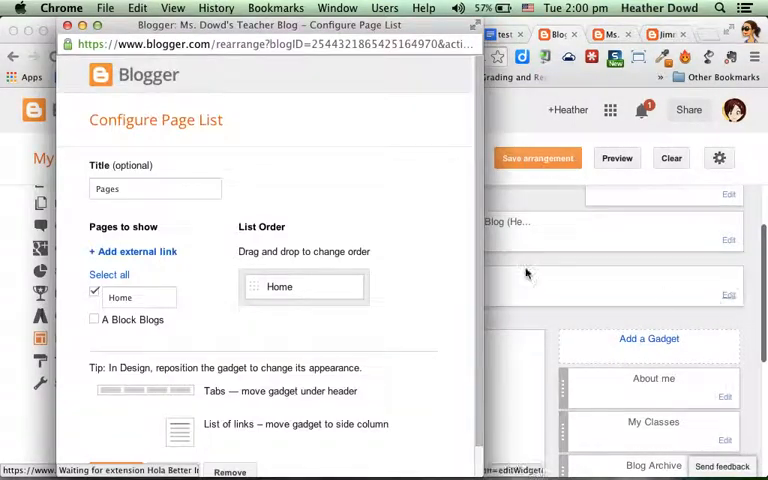
Show A Block Blogs in the Pages gadget, save, and view the live blog
click(94, 320)
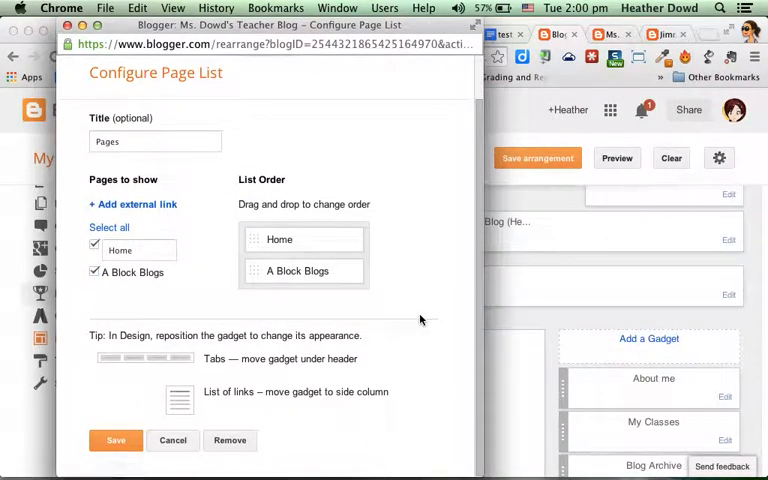
mouse_move(593, 186)
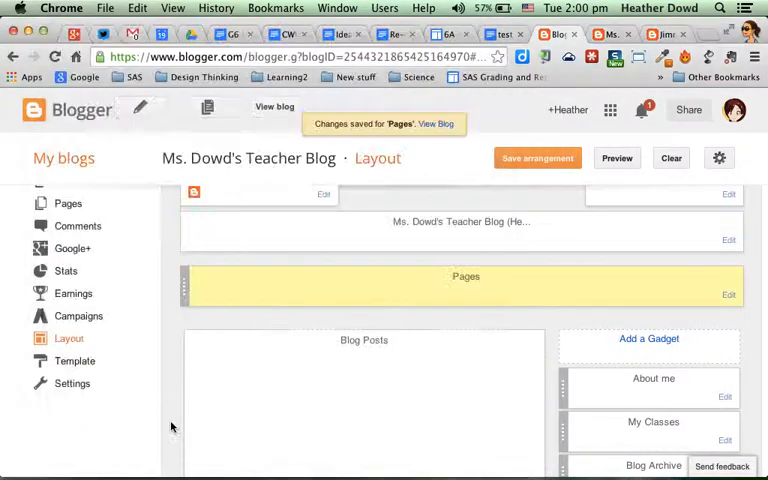
click(537, 158)
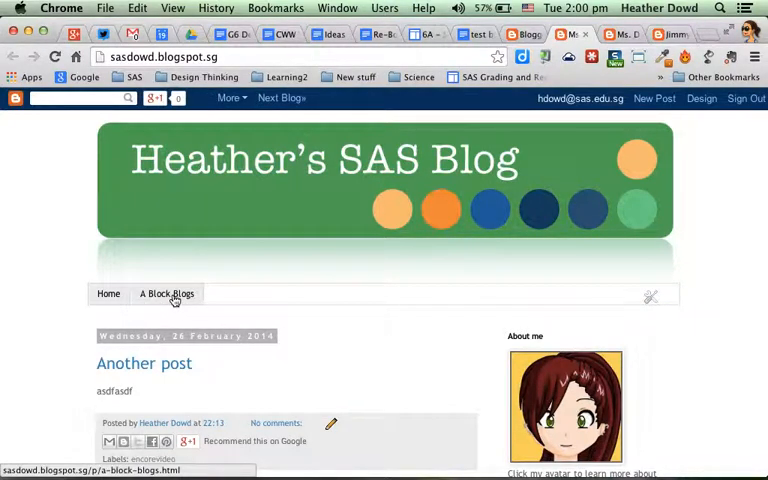
On the live A Block Blogs page, follow a student name link to Jimmy's SAS Blog
click(166, 293)
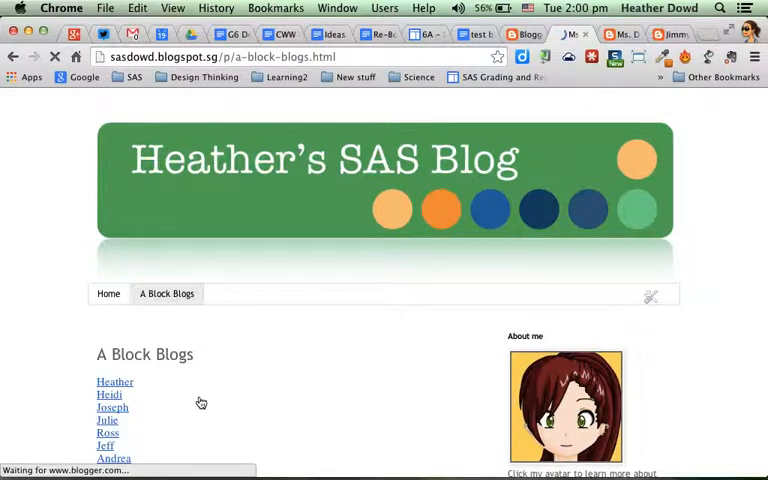
scroll(down, 3)
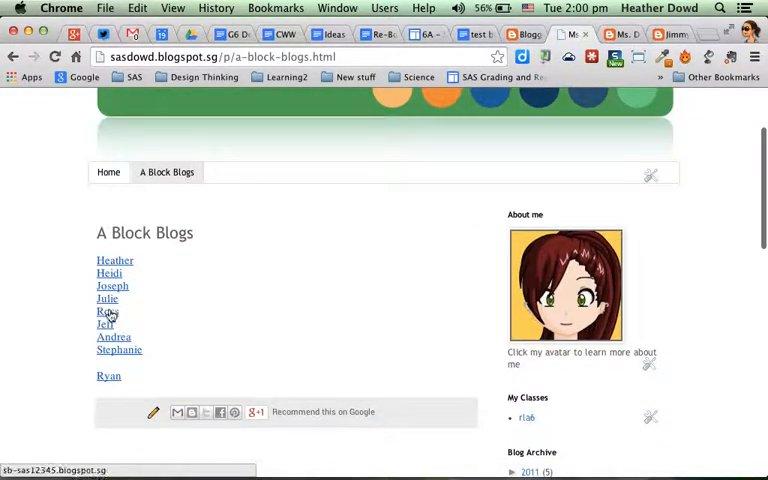
click(104, 311)
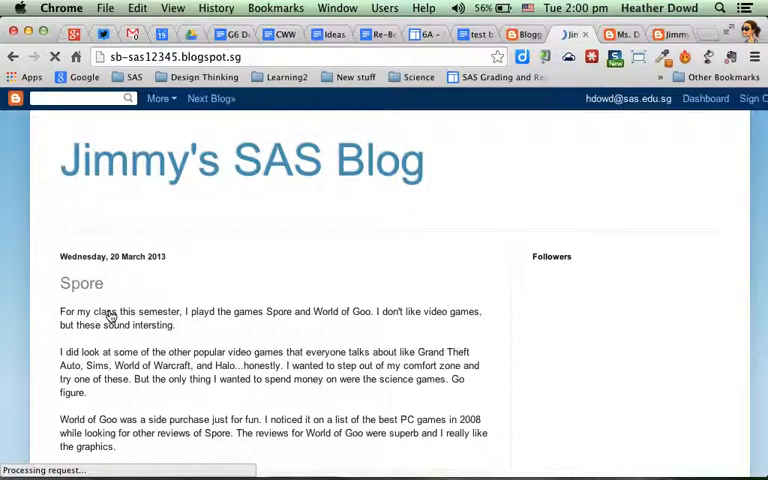